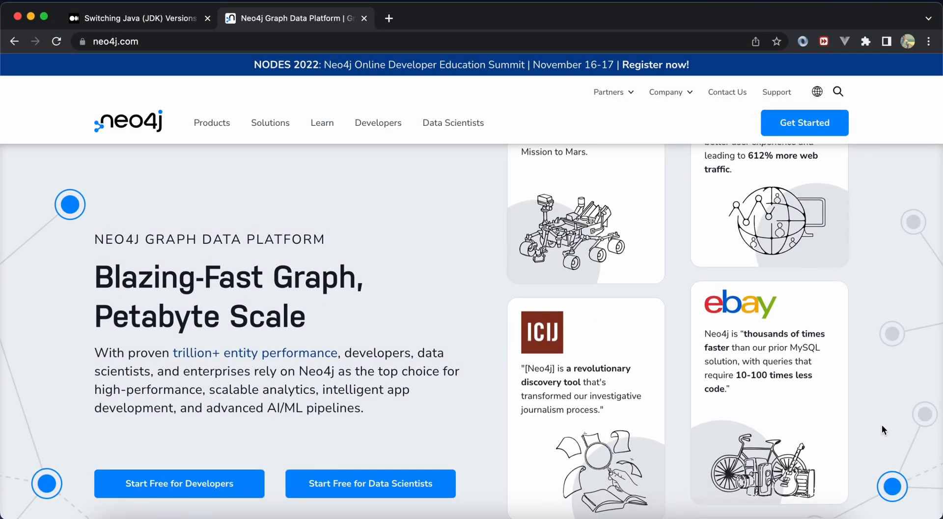
# - Run 'neo4j start' so the server reports it is available at localhost:7474
pyautogui.scroll(-3)
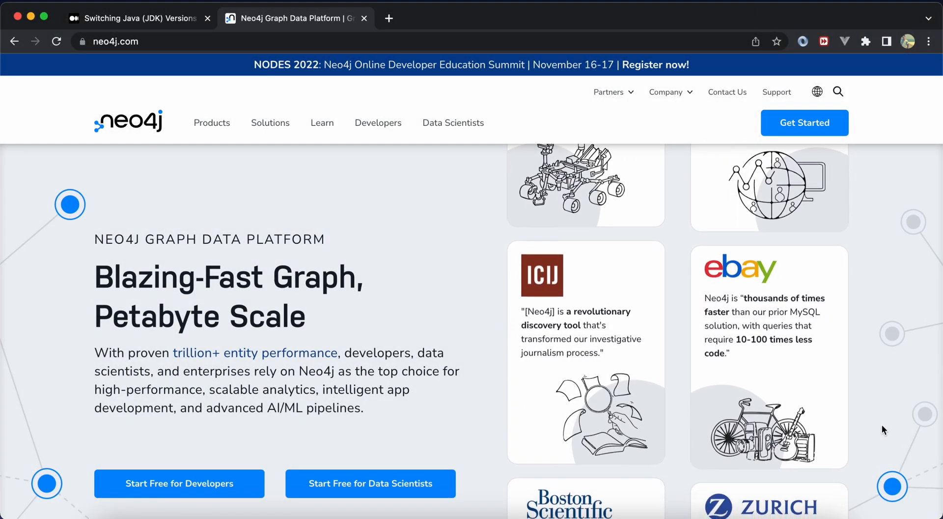
pyautogui.scroll(-3)
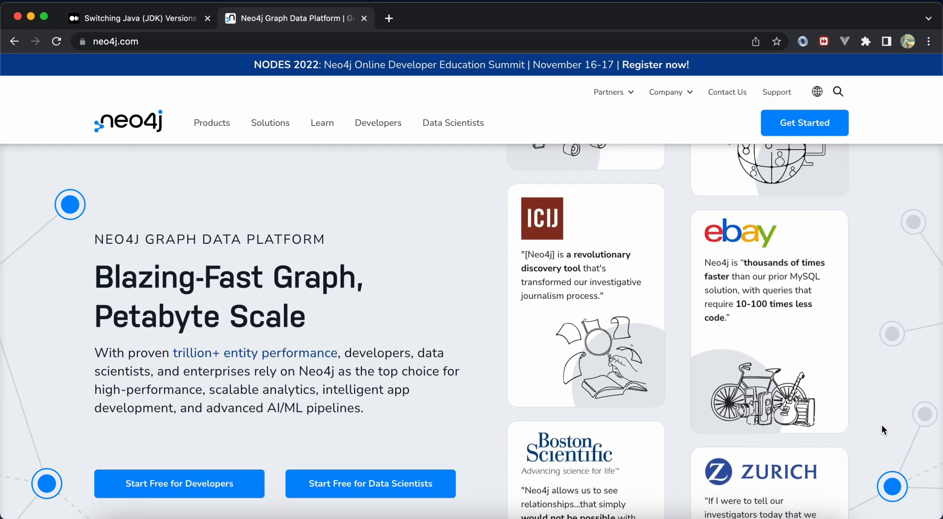
pyautogui.scroll(-3)
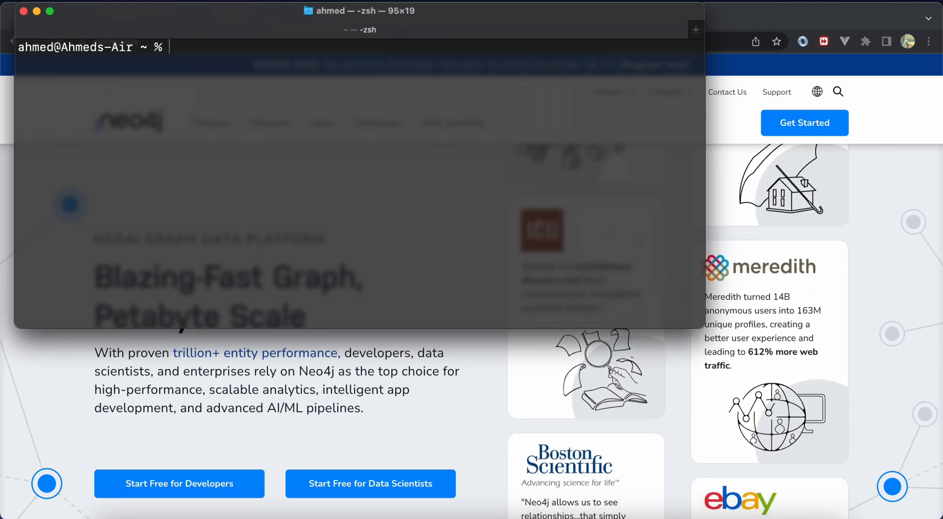
pyautogui.write('ne')
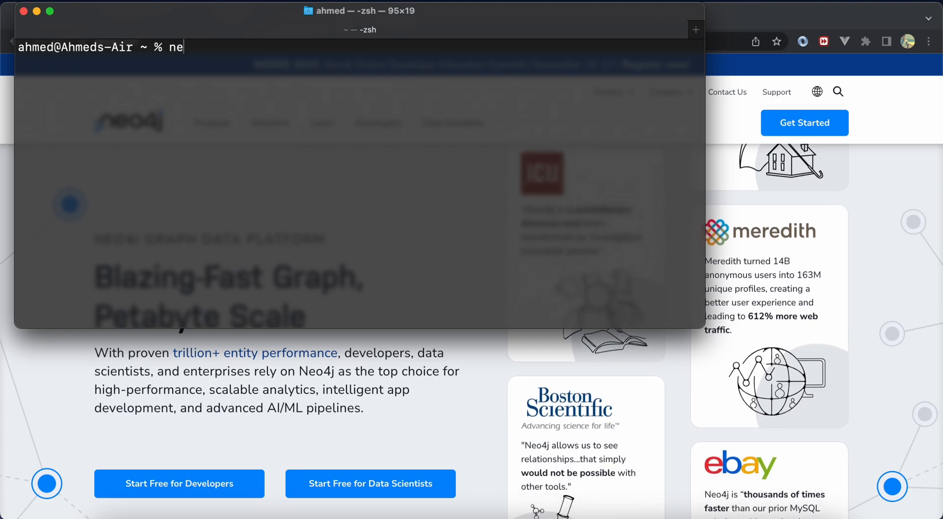
pyautogui.write('o4j')
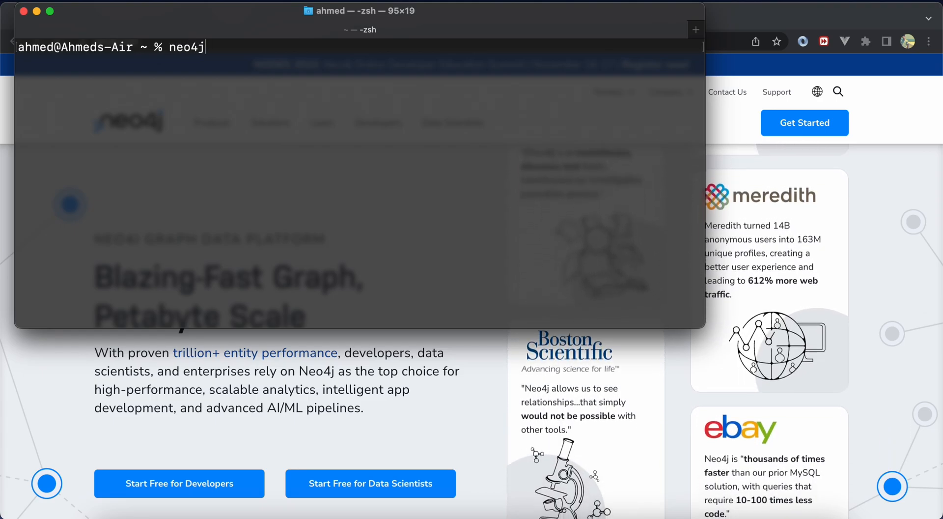
pyautogui.write('start')
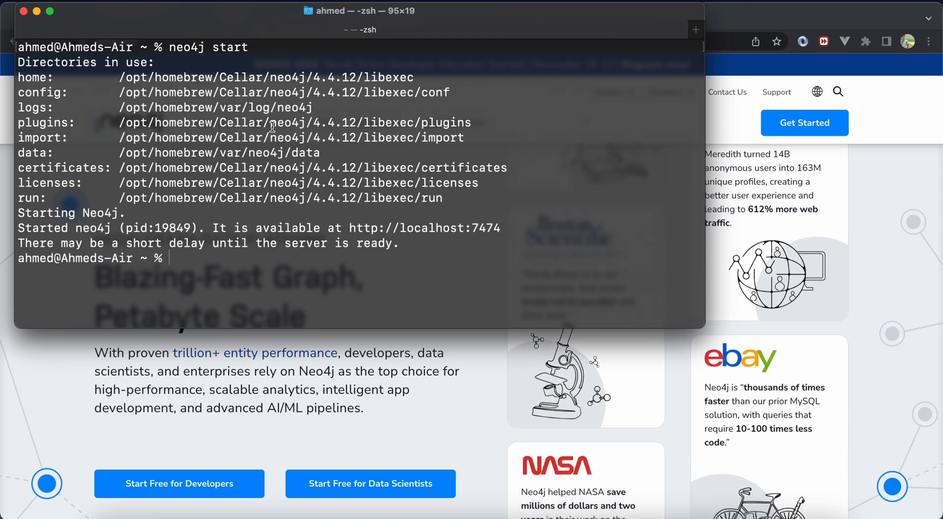
pyautogui.scroll(-3)
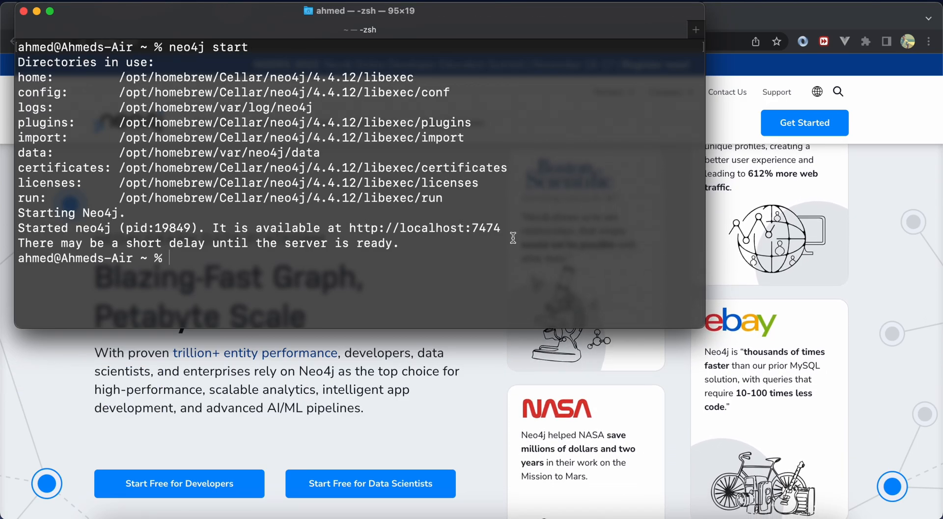
pyautogui.scroll(-3)
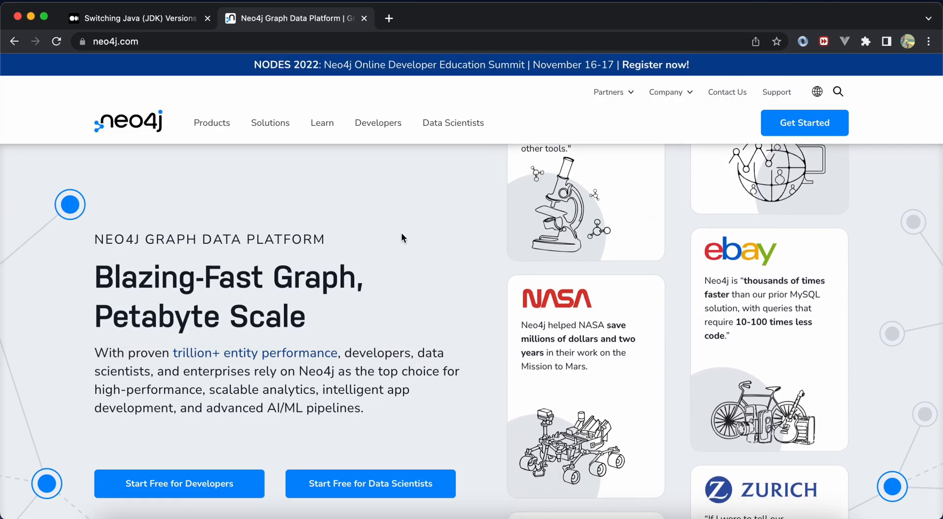
pyautogui.click(389, 18)
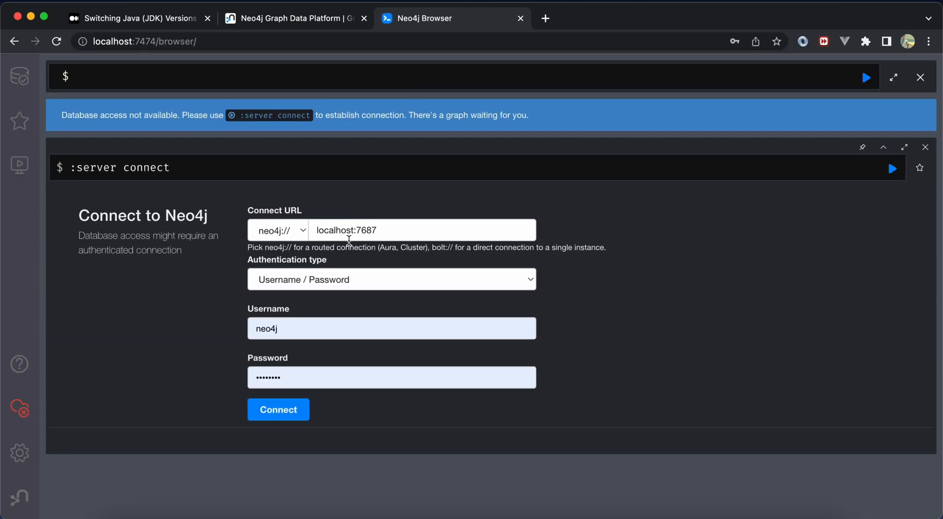
pyautogui.press('cmd+tab')
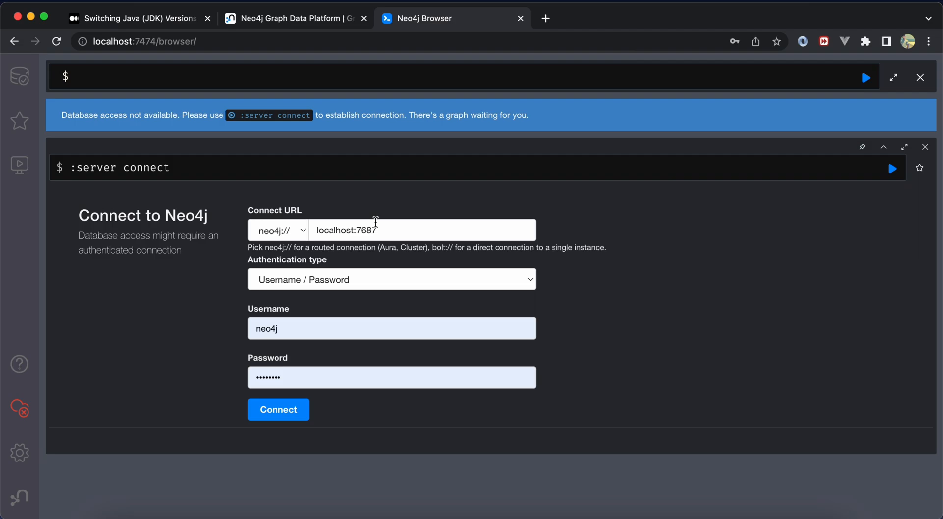
pyautogui.click(519, 18)
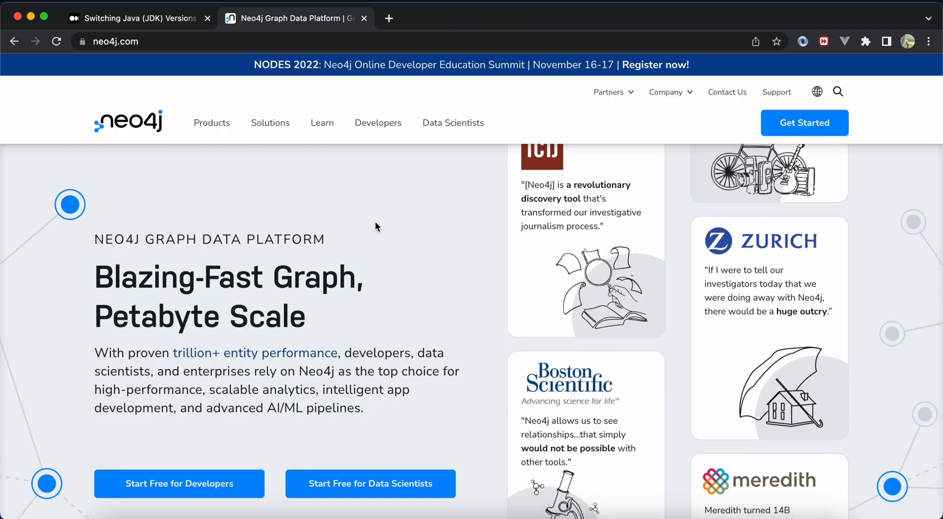
# - Request the Neo4j Community 5.1.0 Linux/Mac tarball from the Download Center's Graph Database page
pyautogui.scroll(-3)
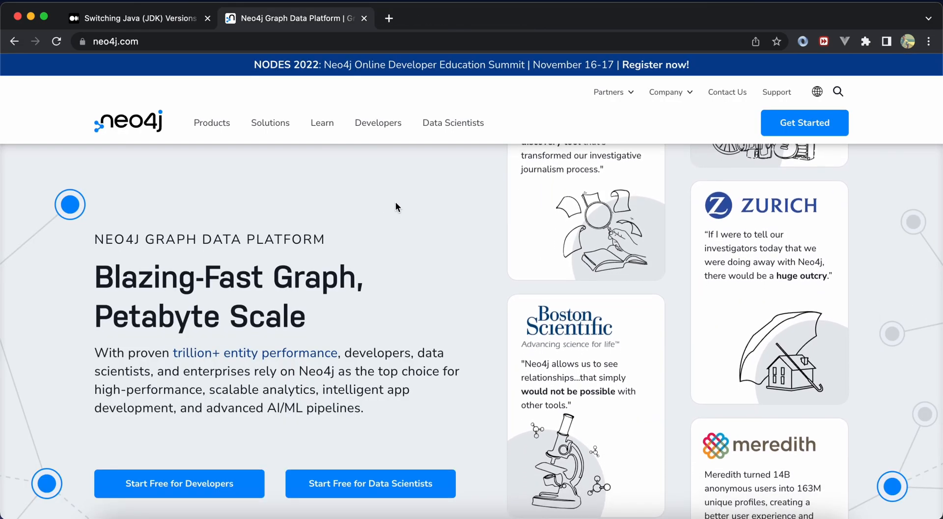
pyautogui.click(212, 123)
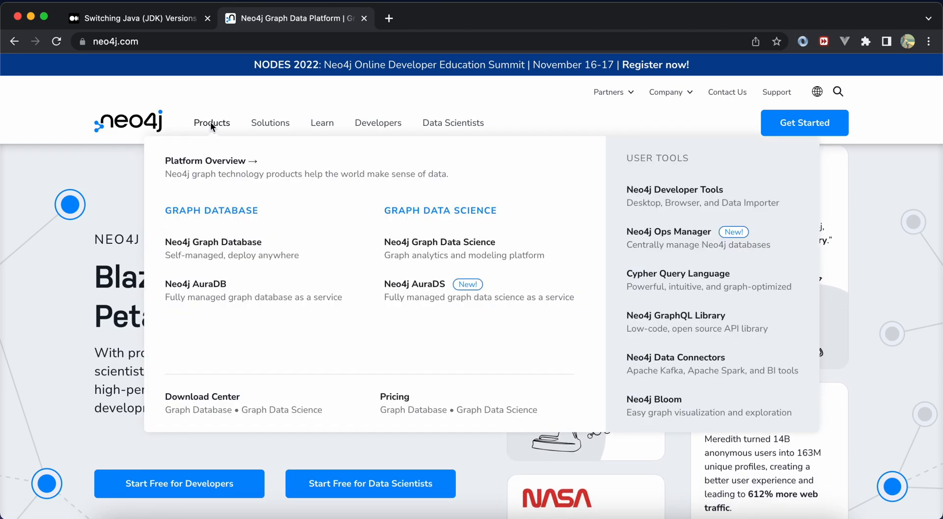
pyautogui.moveTo(198, 409)
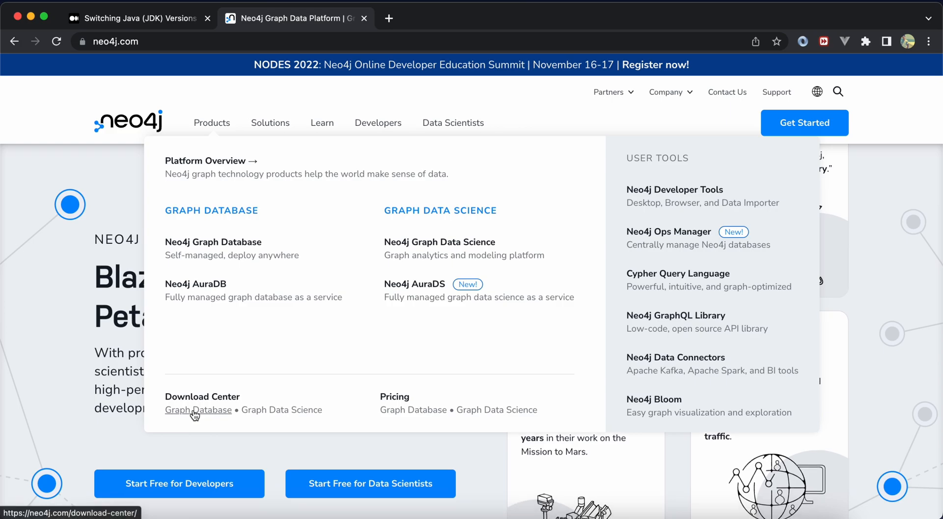
pyautogui.click(198, 409)
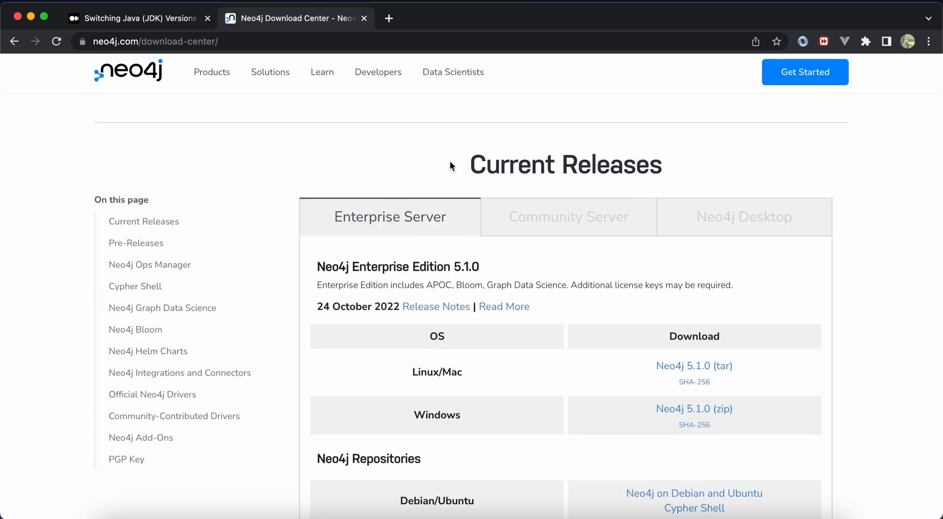
pyautogui.scroll(-3)
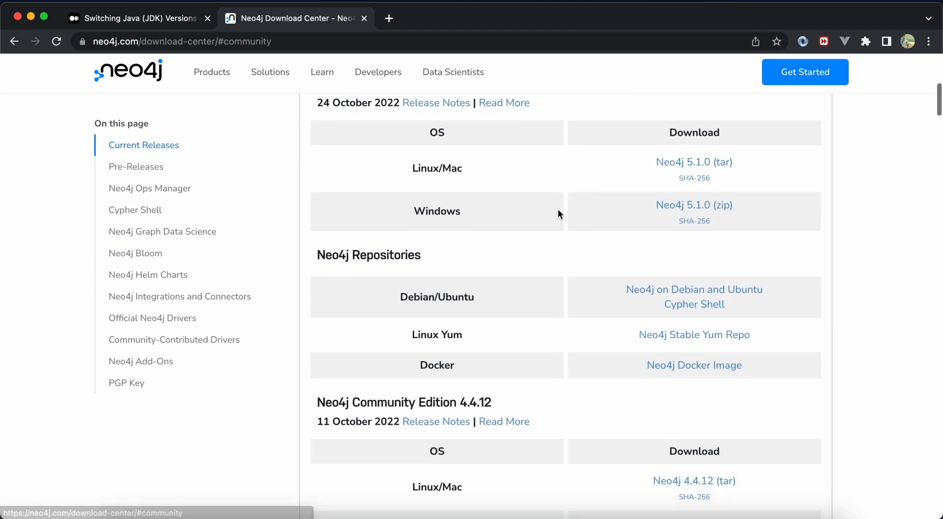
pyautogui.moveTo(515, 168)
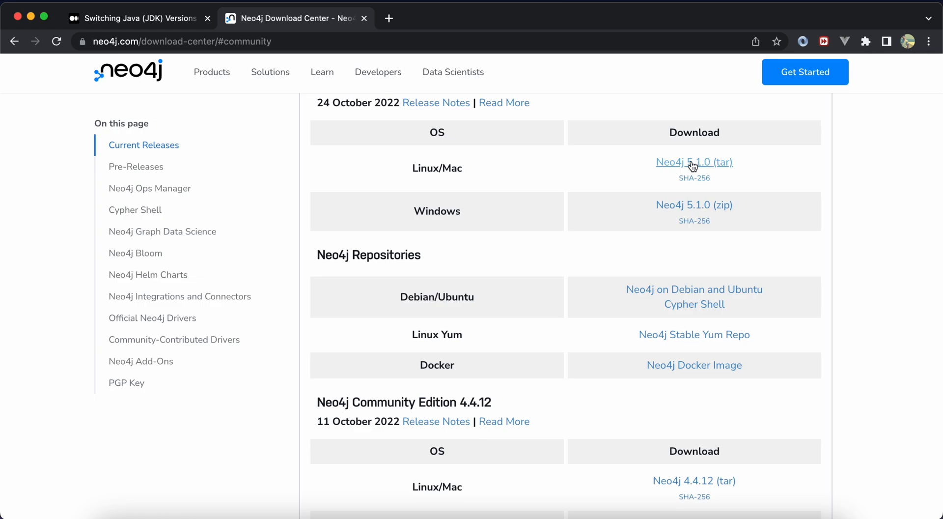
pyautogui.click(694, 163)
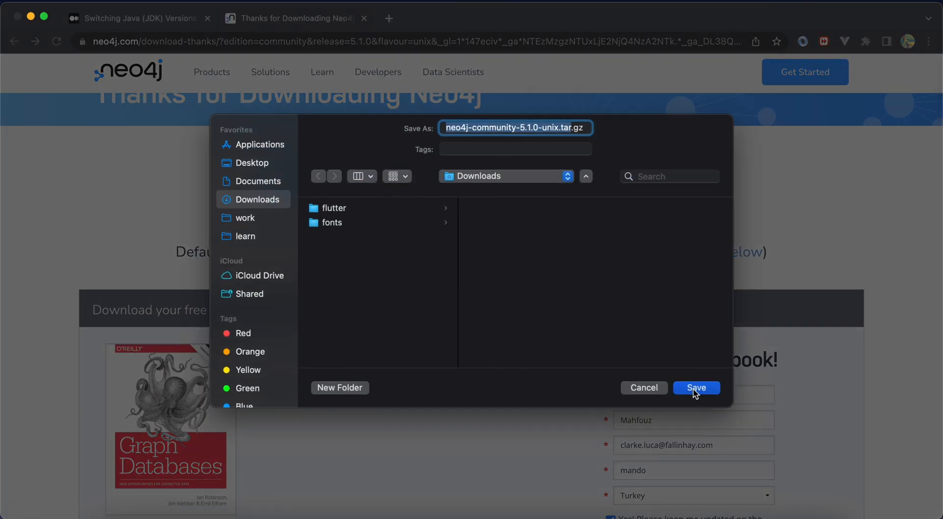
# - Save neo4j-community-5.1.0-unix.tar.gz to Downloads and show the Downloads folder
pyautogui.click(696, 388)
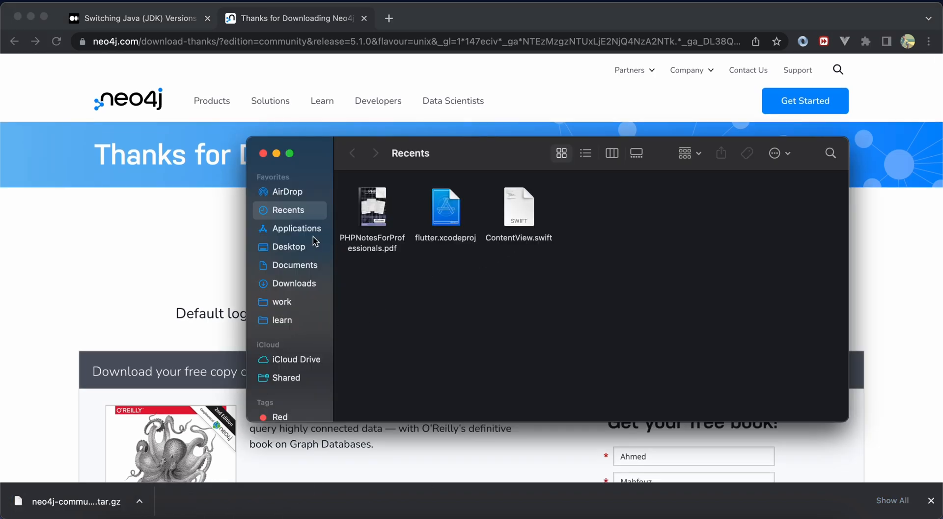
pyautogui.click(295, 283)
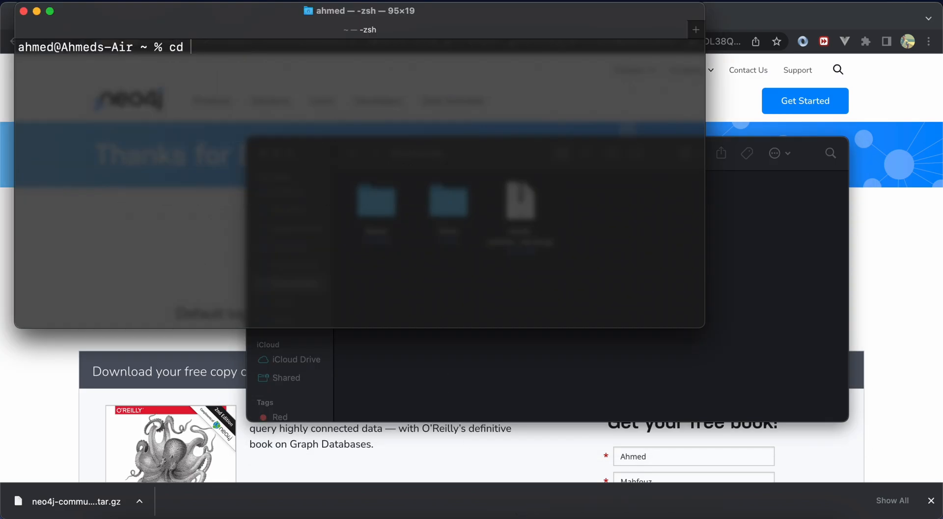
# - Select the 'tar -xf neo4j-community-5.1.0-unix.tar.gz' example under '1. Install Neo4j'
pyautogui.write('Downloads')
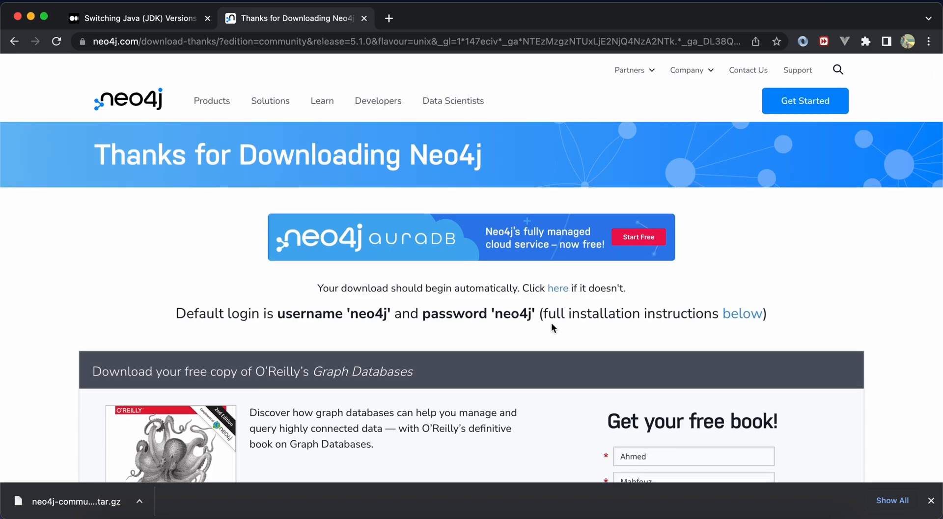
pyautogui.scroll(-3)
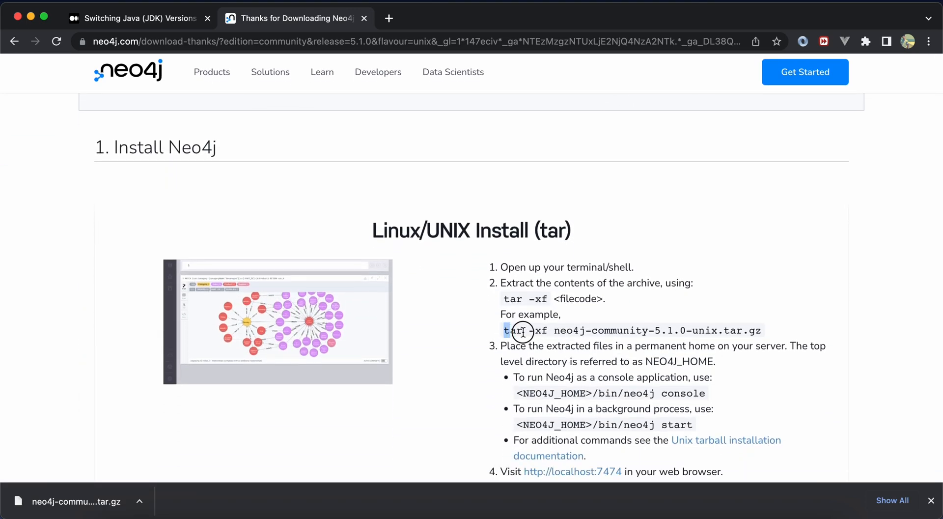
pyautogui.moveTo(507, 330); pyautogui.dragTo(628, 330)
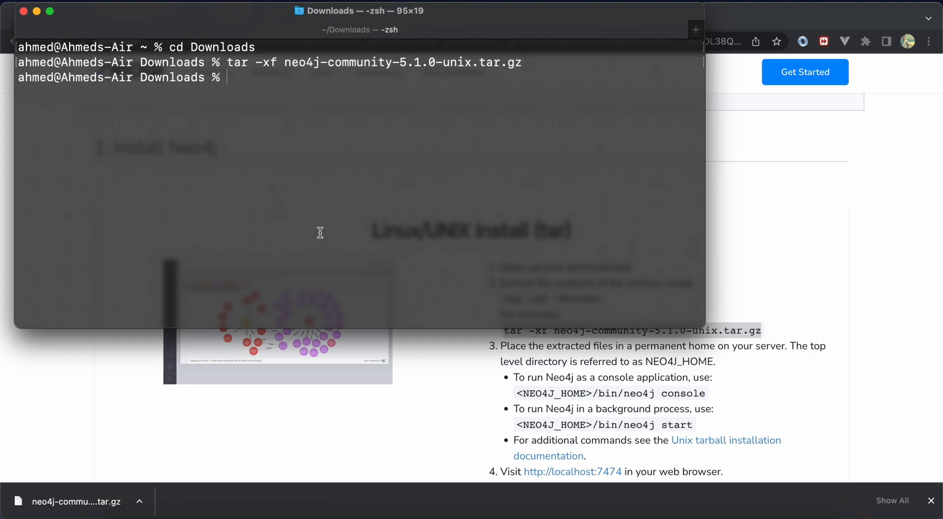
# - Rename neo4j-community-5.1.0 to NEO4J_HOME with mv and confirm it in the listing
pyautogui.write('ls')
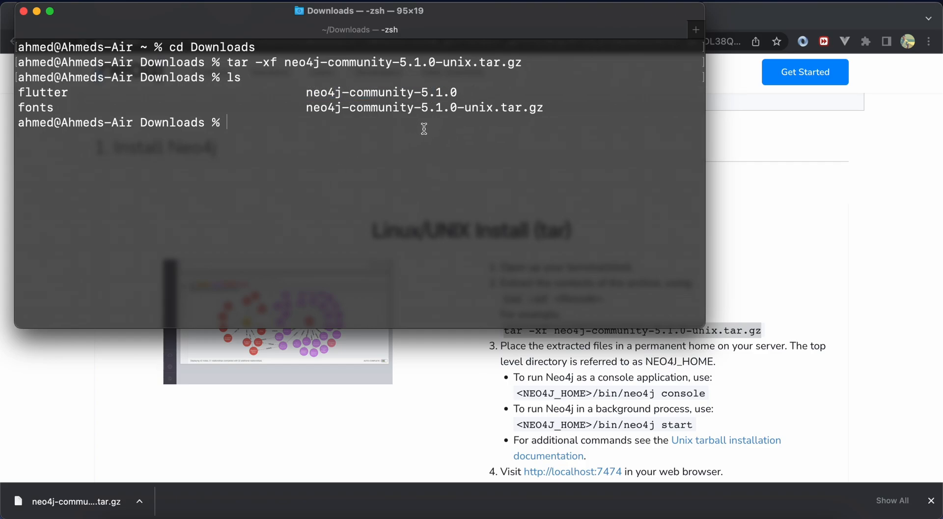
pyautogui.write('mv')
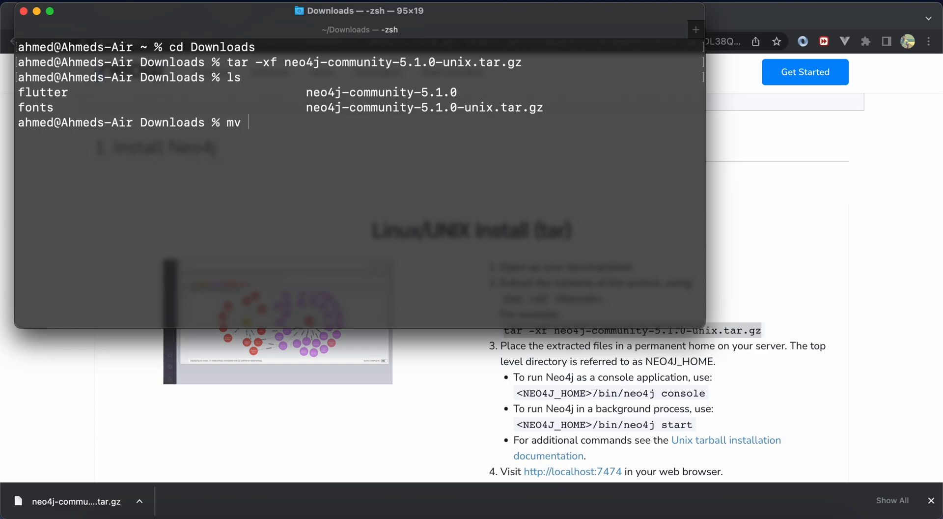
pyautogui.write('n')
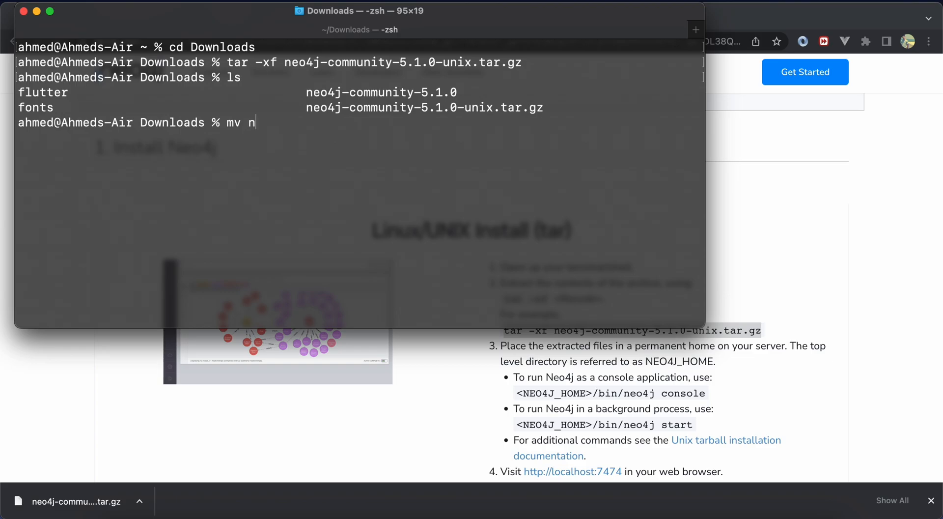
pyautogui.write('eo4j-community-5.1.0')
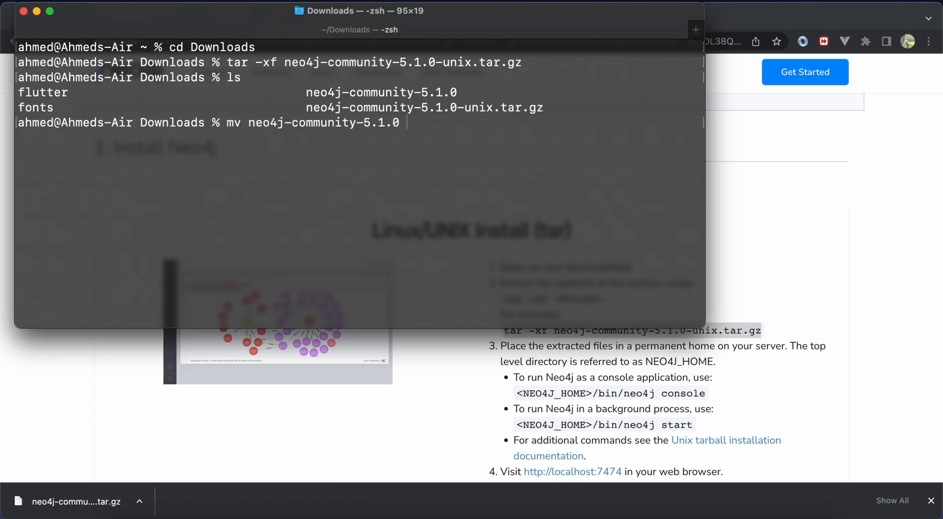
pyautogui.write('NEO4J')
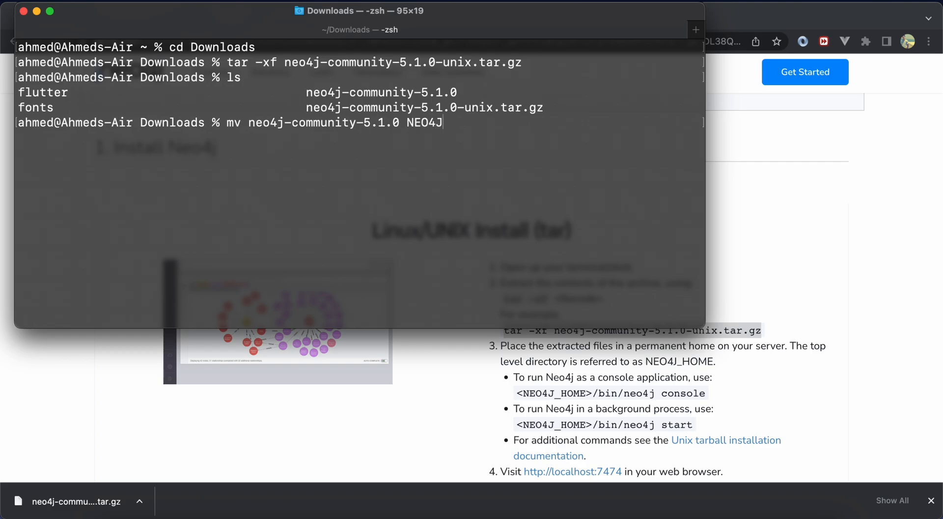
pyautogui.write('_HOME')
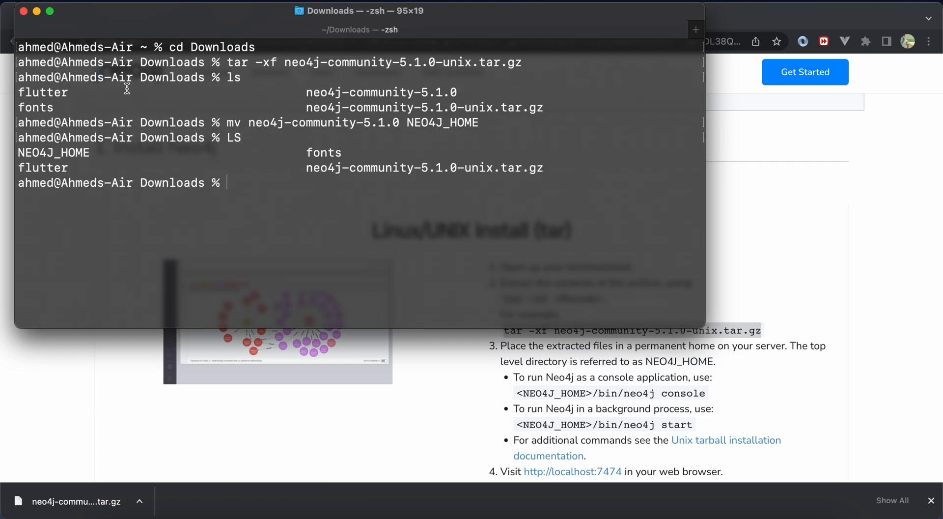
pyautogui.doubleClick(53, 152)
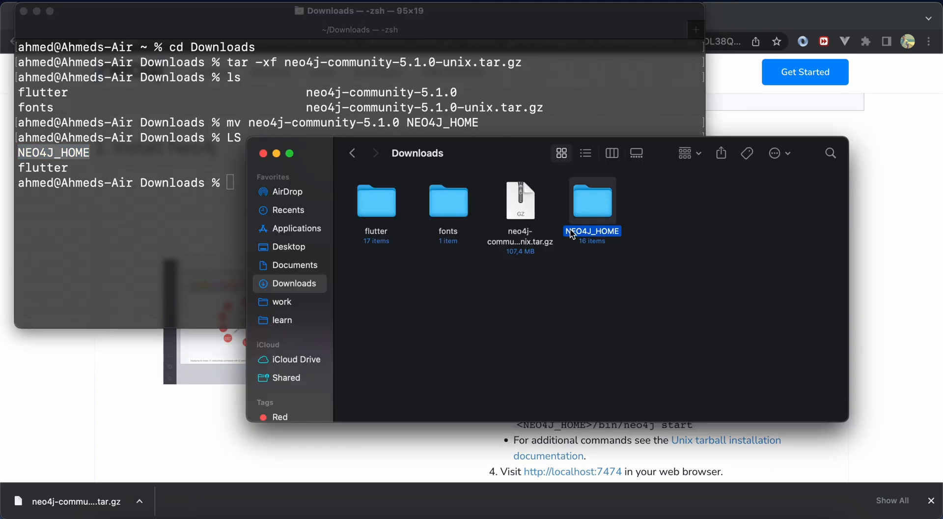
pyautogui.click(139, 181)
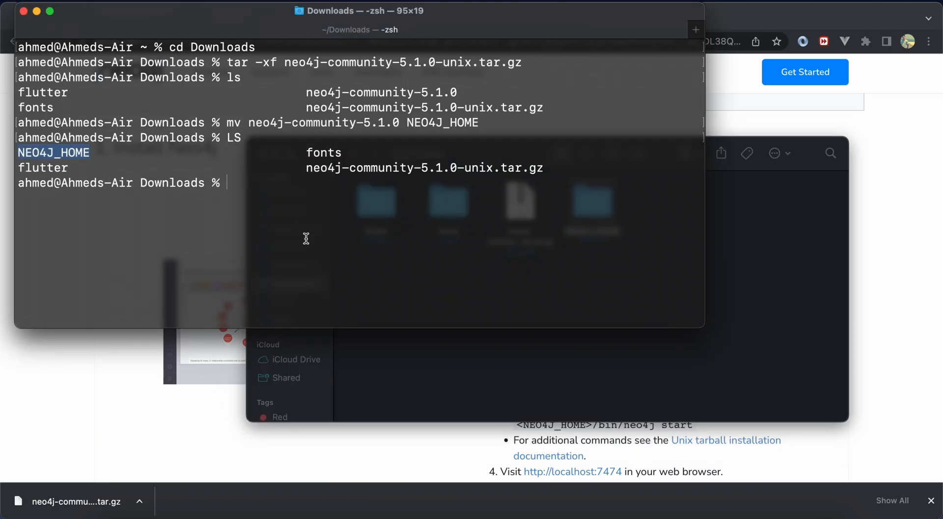
# - Copy NEO4J_HOME into $HOME with cp -r, then cd home and spot it in the listing
pyautogui.write('cp')
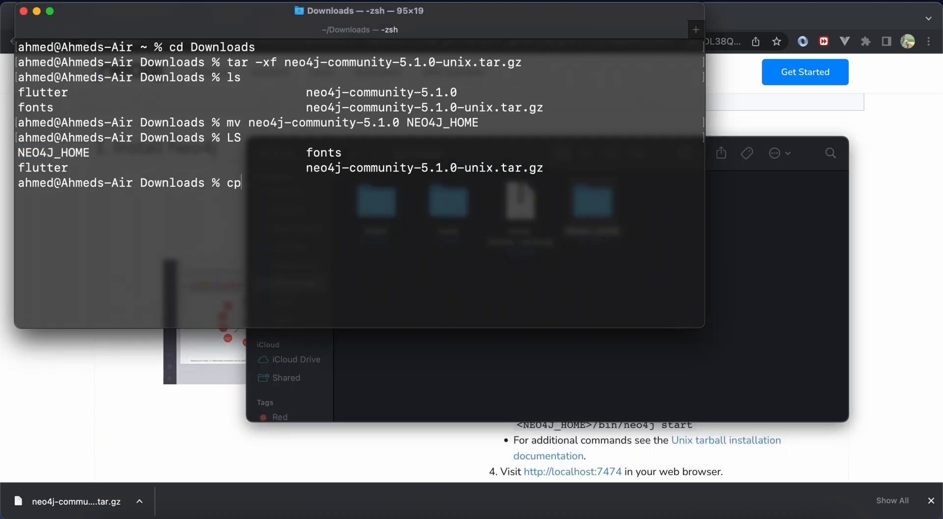
pyautogui.write('NEO4J_HOME/')
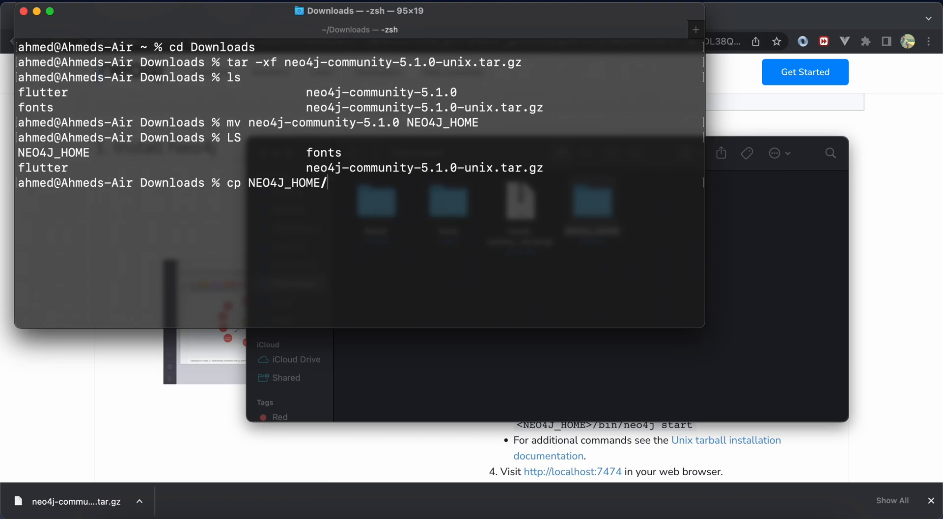
pyautogui.press('BackSpace')
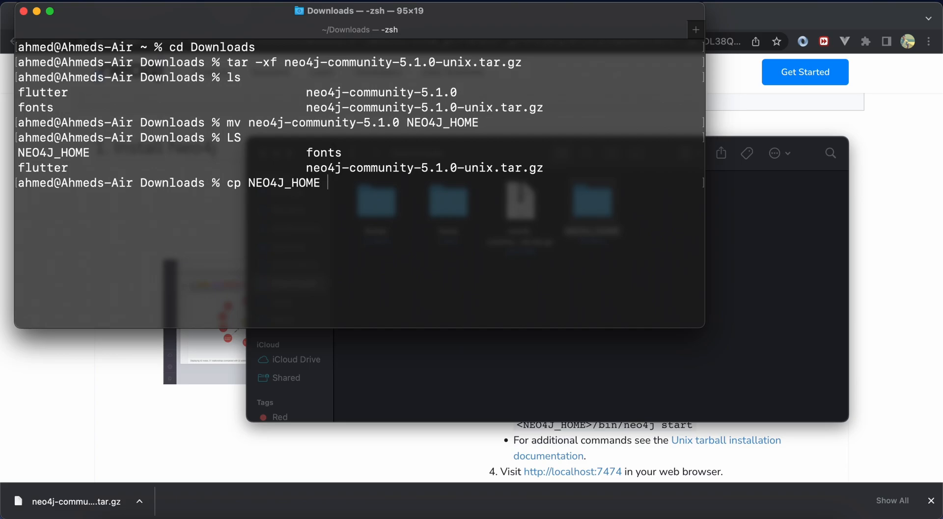
pyautogui.write('$')
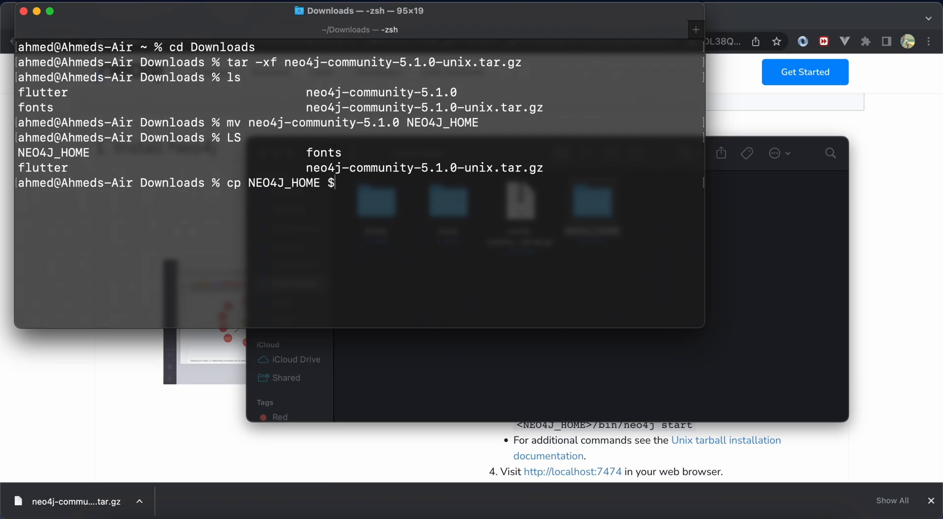
pyautogui.write('HOME')
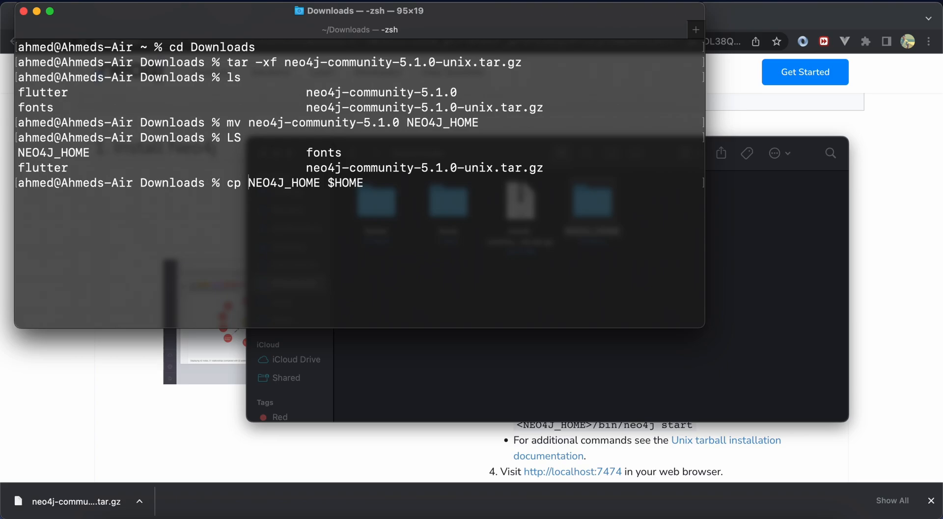
pyautogui.write('-r')
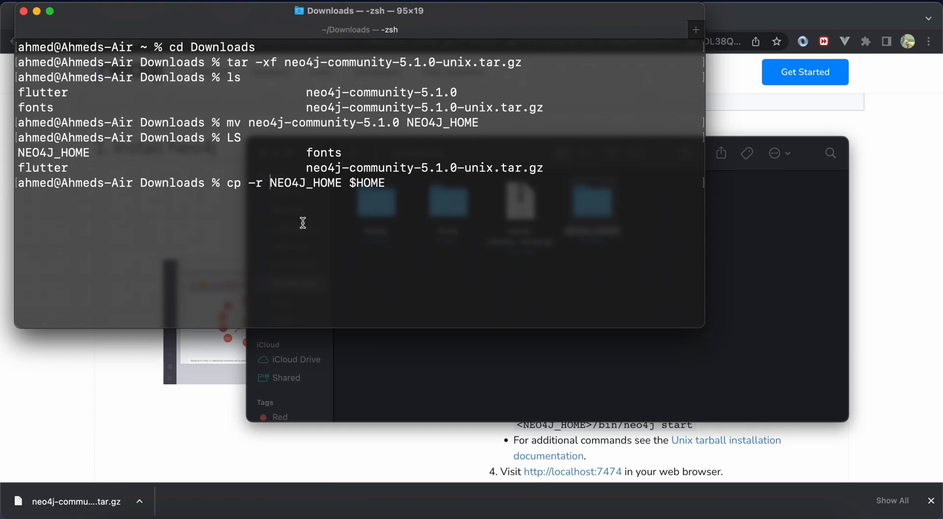
pyautogui.write('cd')
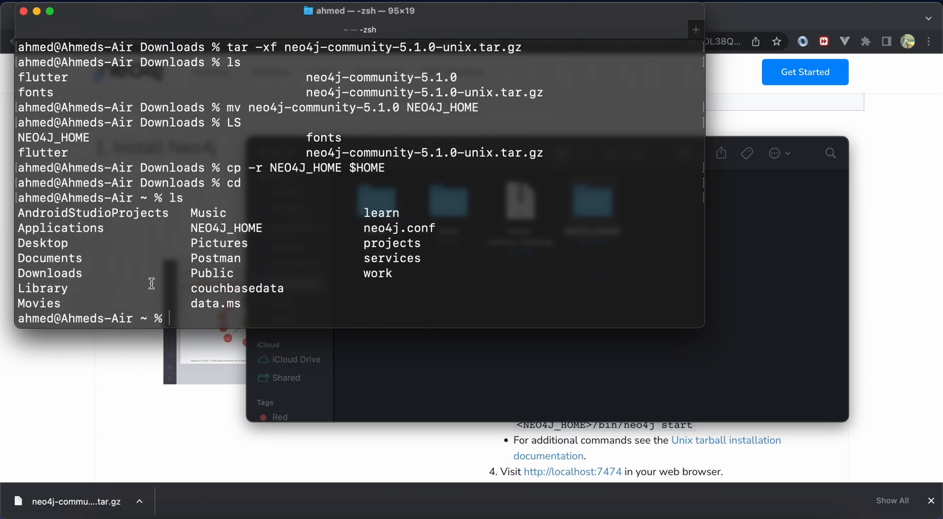
pyautogui.doubleClick(226, 228)
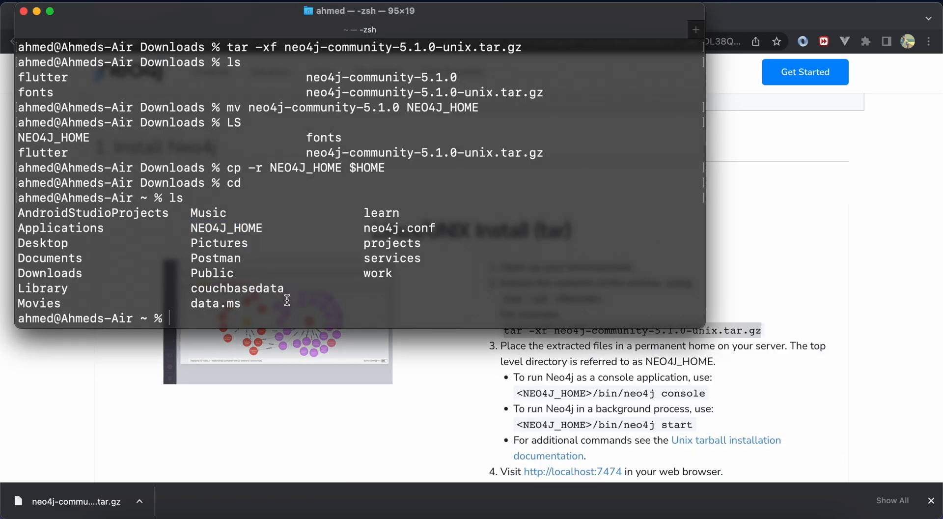
# - Run NEO4J_HOME/bin/neo4j start and select the localhost:7474 address in its output
pyautogui.write('NEO4J_HOME')
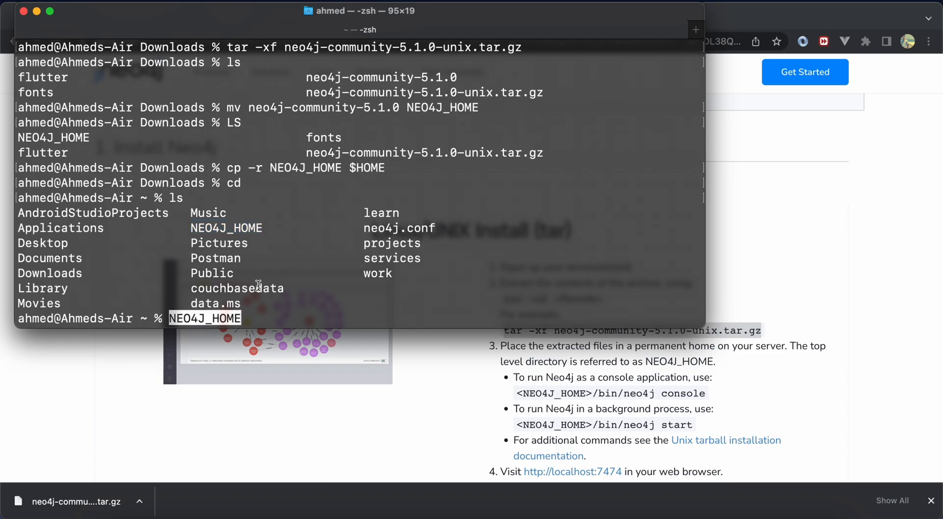
pyautogui.write('/b')
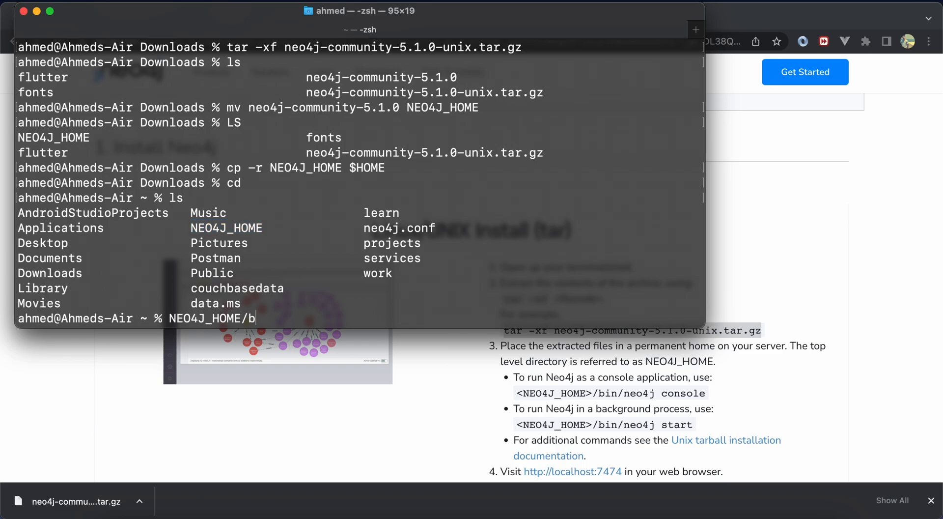
pyautogui.write('in/neo4j start')
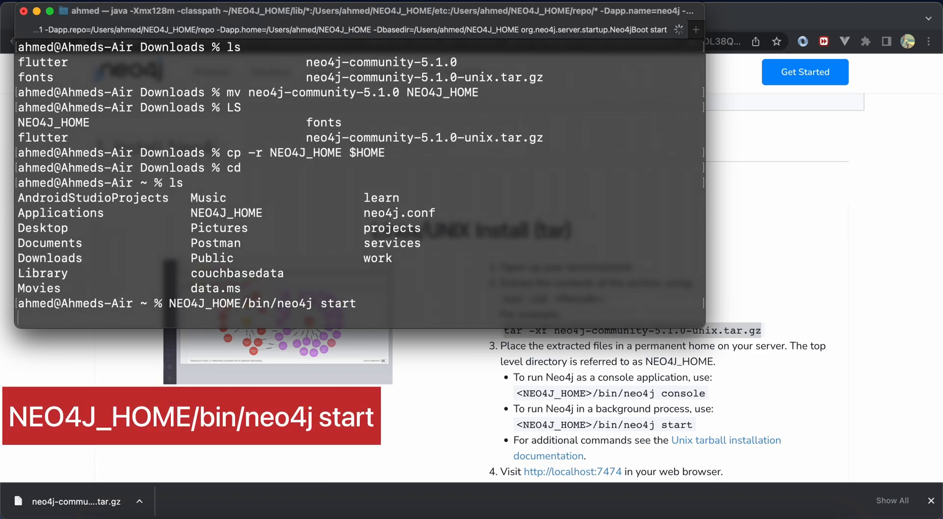
pyautogui.press('enter')
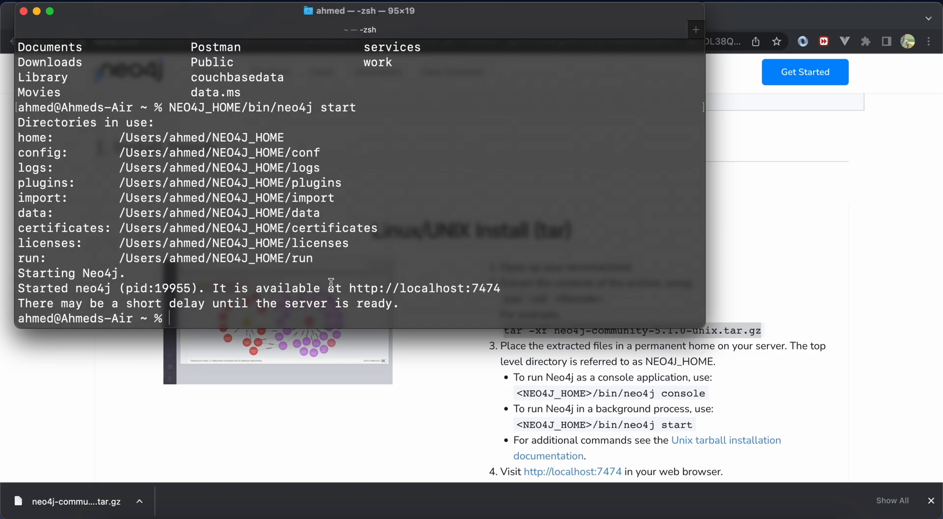
pyautogui.moveTo(349, 288); pyautogui.dragTo(500, 288)
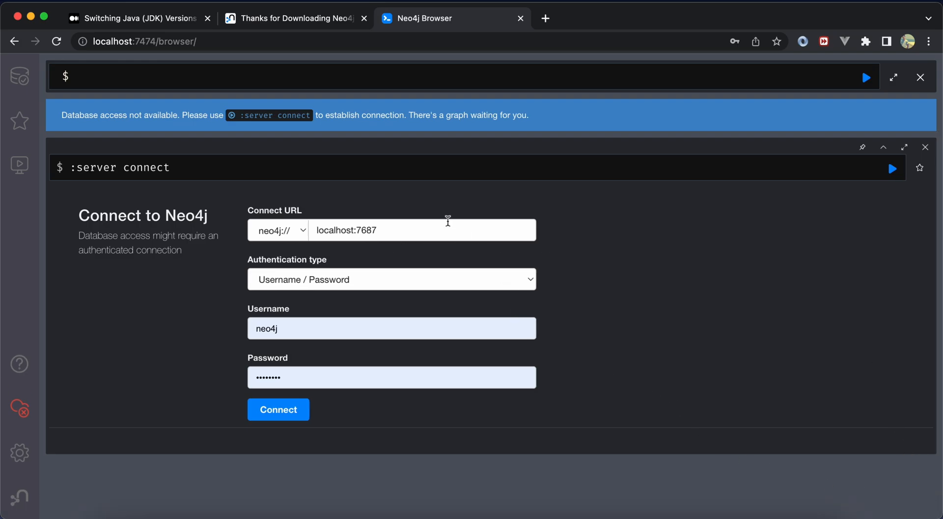
pyautogui.click(391, 328)
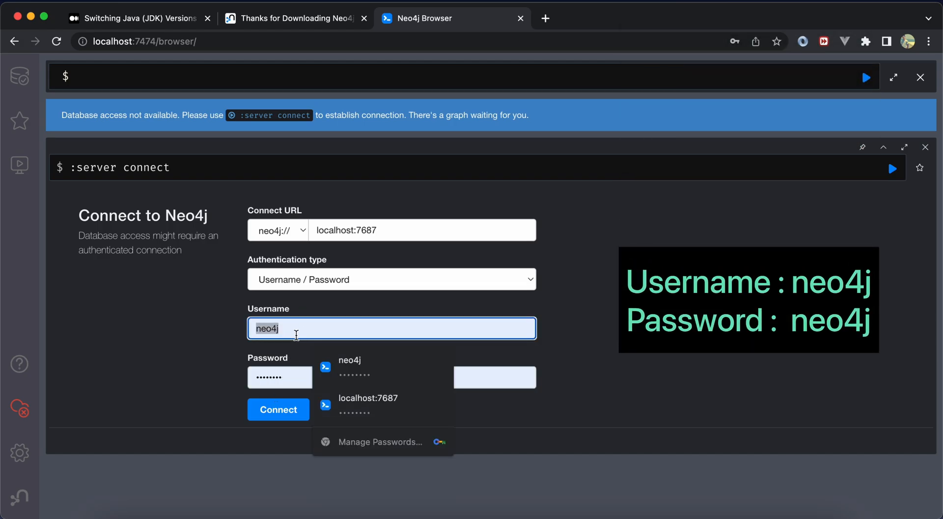
pyautogui.click(391, 377)
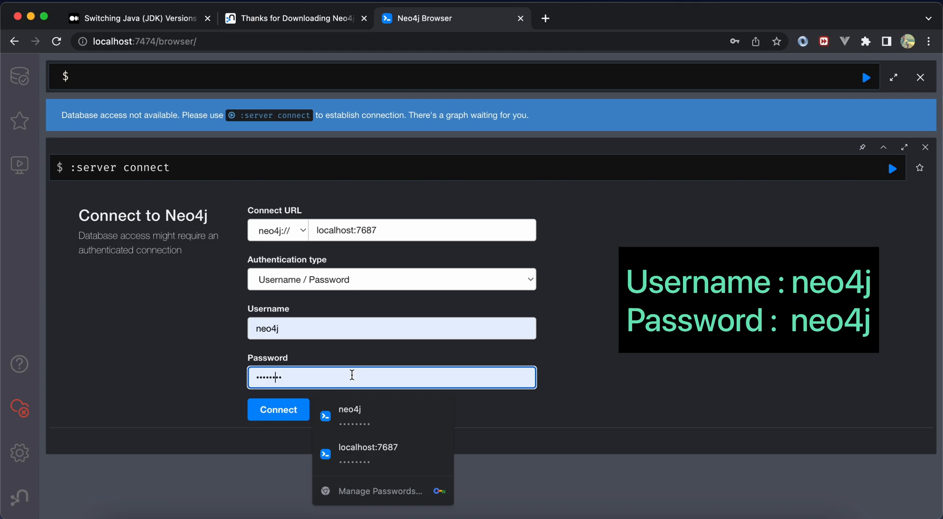
pyautogui.click(278, 409)
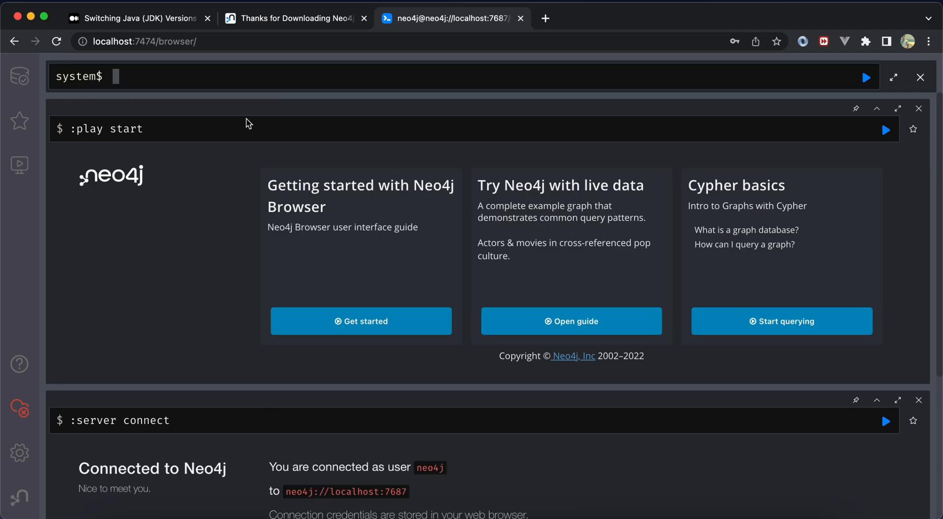
# - Choose neo4j from the Use database dropdown in the Database Information sidebar
pyautogui.click(19, 75)
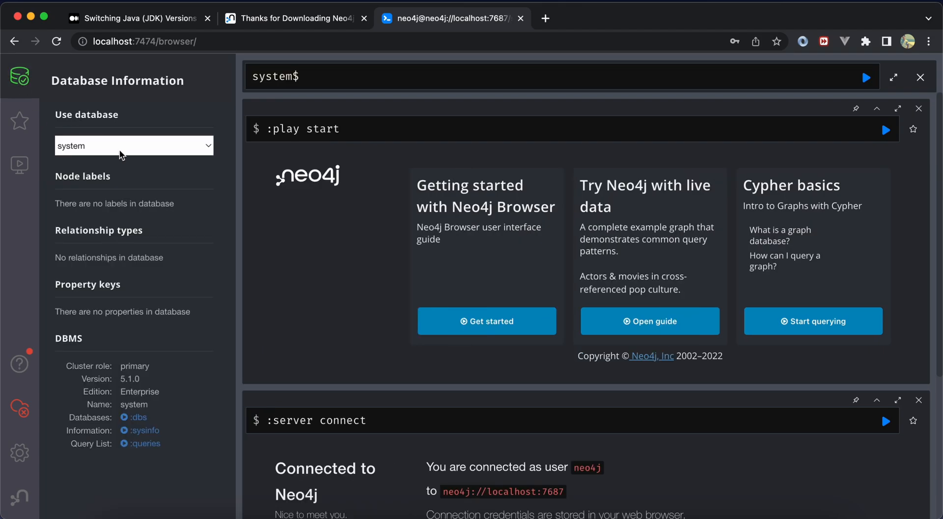
pyautogui.click(134, 145)
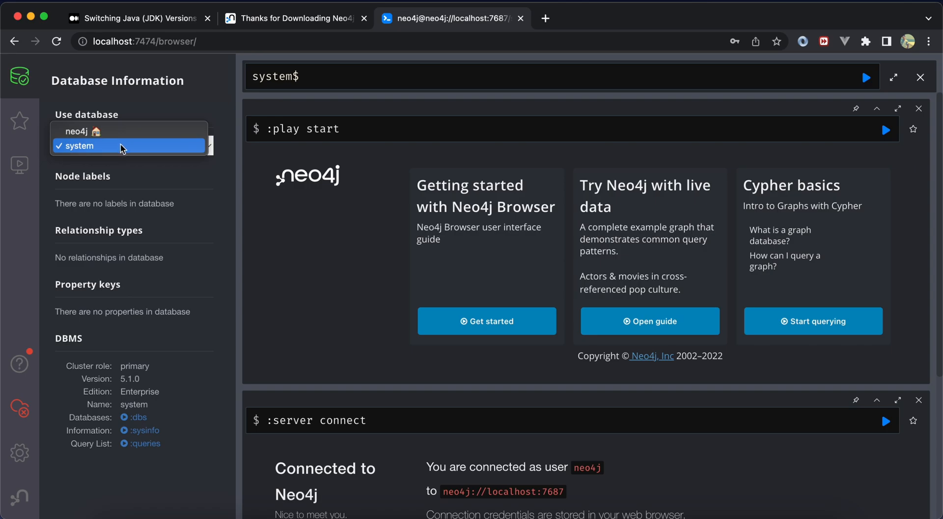
pyautogui.click(76, 131)
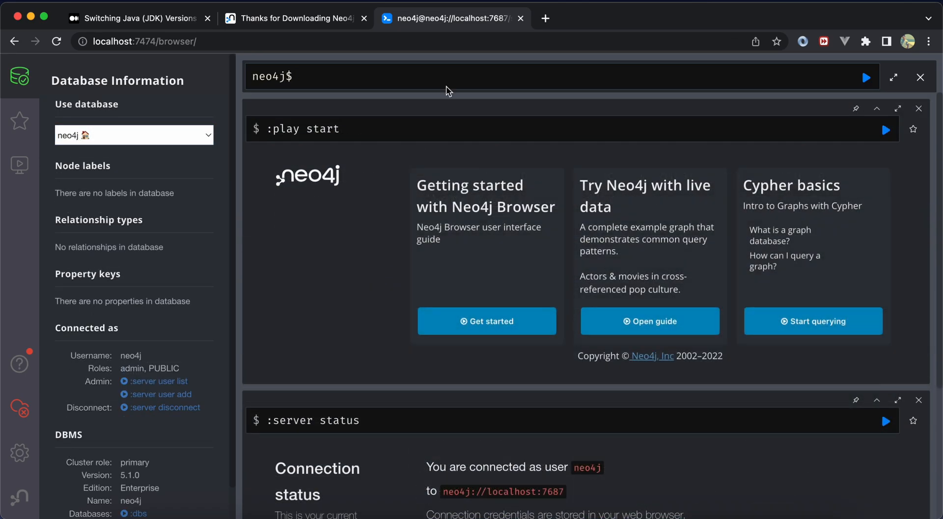
# - Run CREATE (p:Person{name:"Ahmed"}) and inspect the Ahmed node's properties
pyautogui.write('CREATE (p')
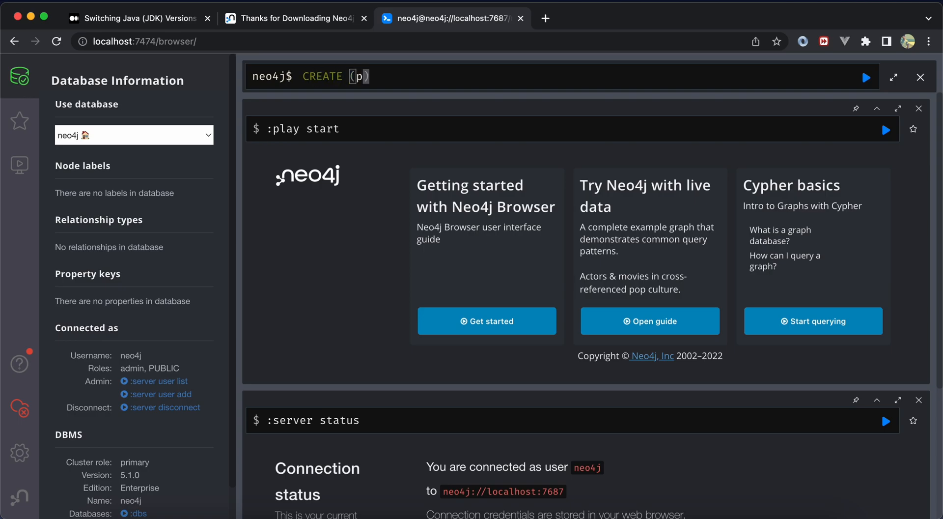
pyautogui.write('PE')
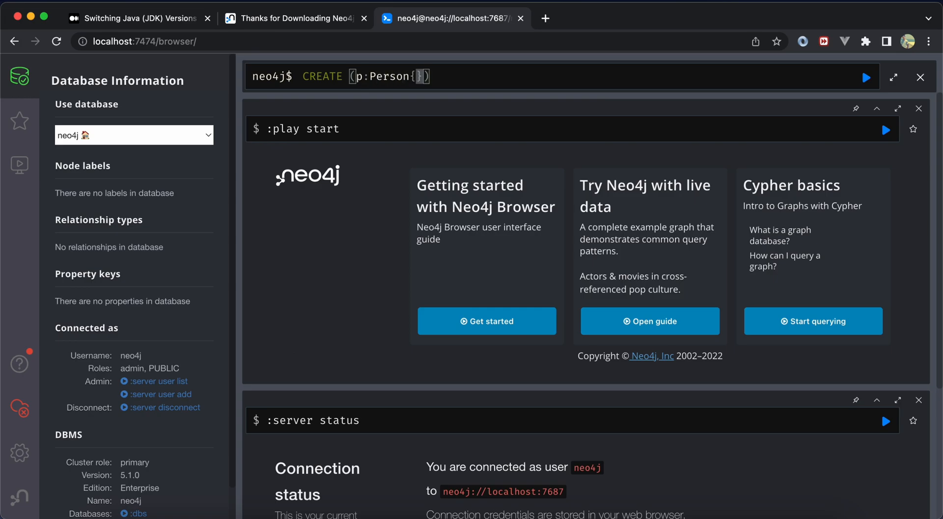
pyautogui.write('name:"')
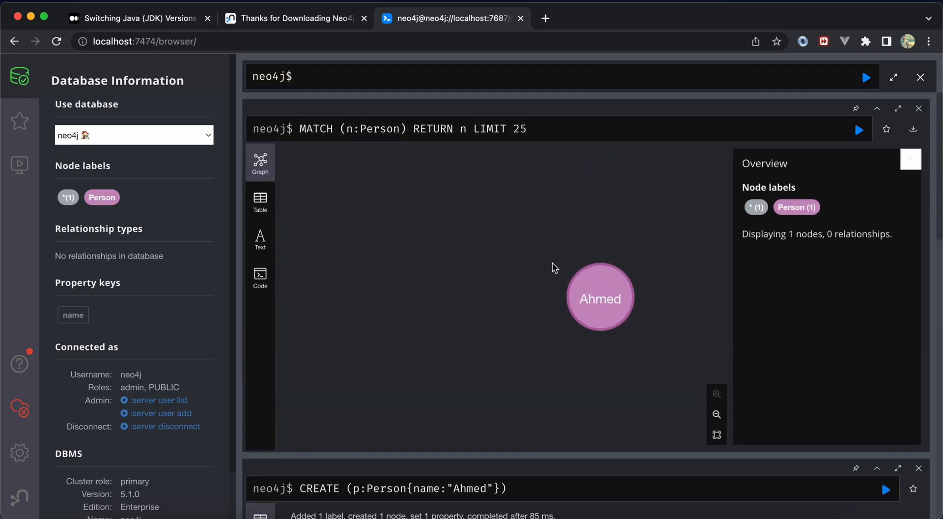
pyautogui.click(507, 292)
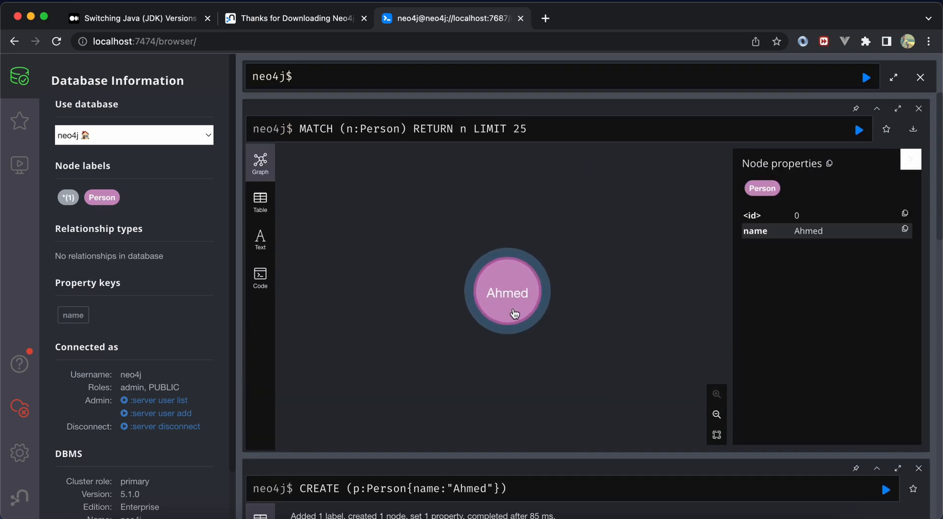
pyautogui.moveTo(516, 298)
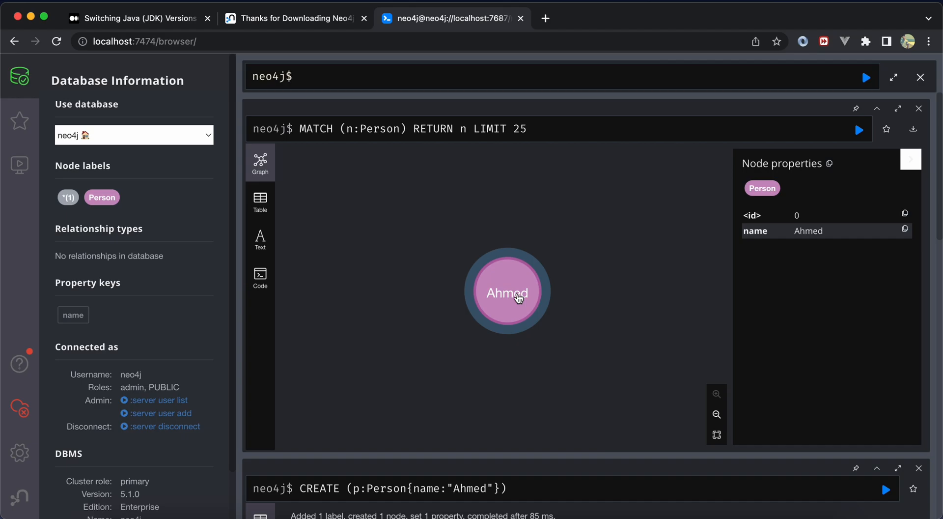